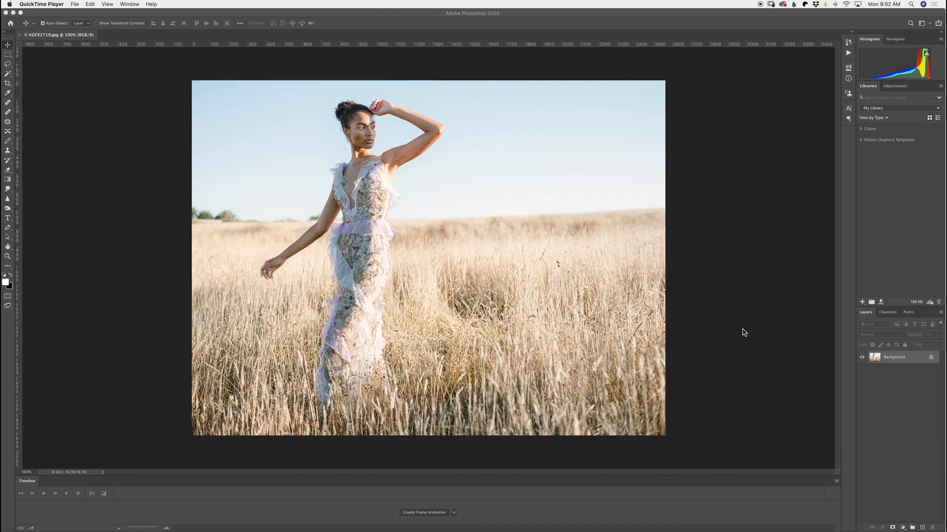
mouse_move(15, 12)
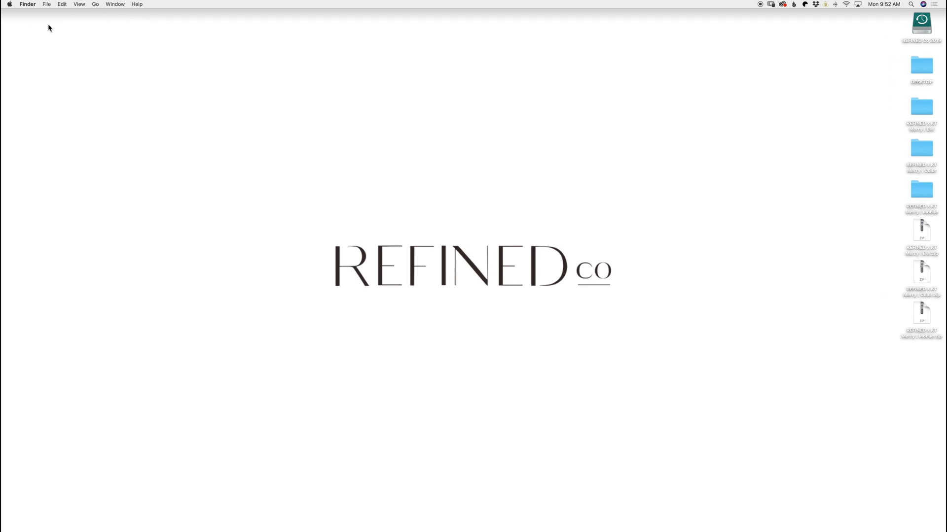
Navigate Finder to the ~/Library folder via Go to Folder
click(95, 4)
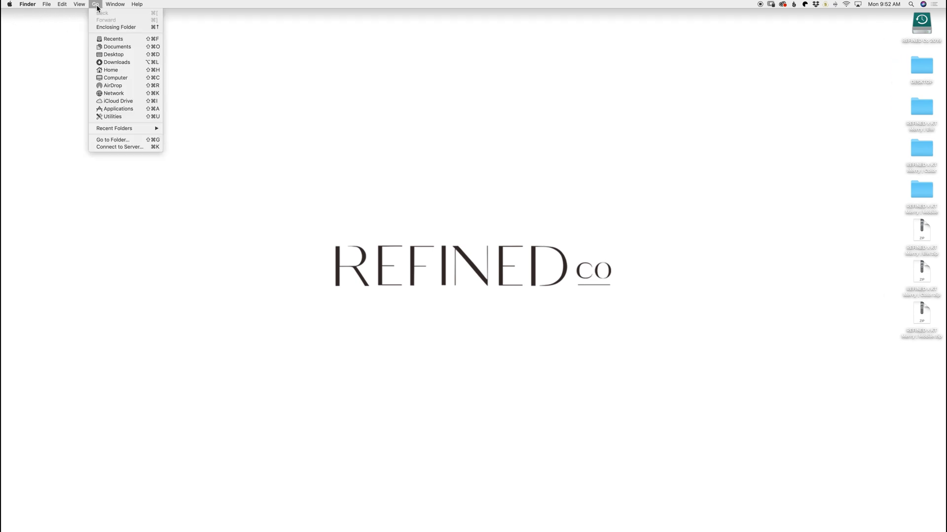
mouse_move(113, 139)
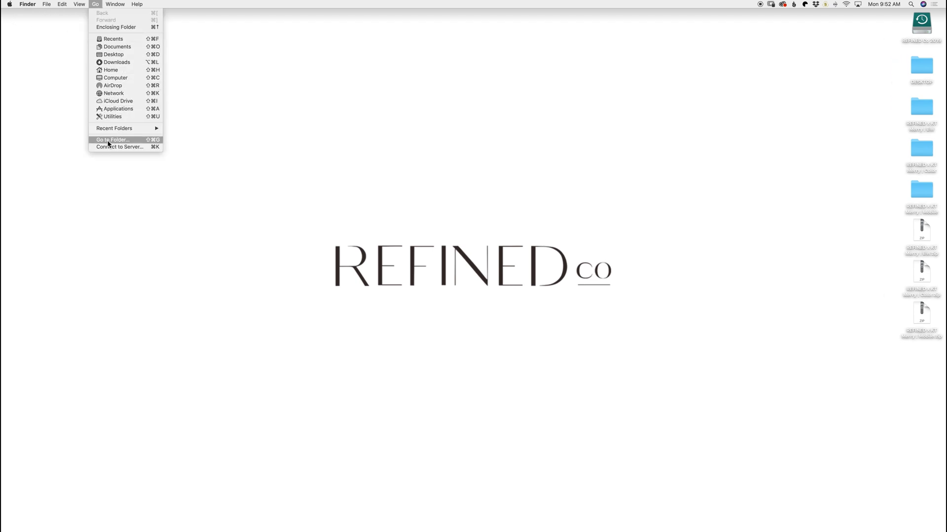
click(112, 139)
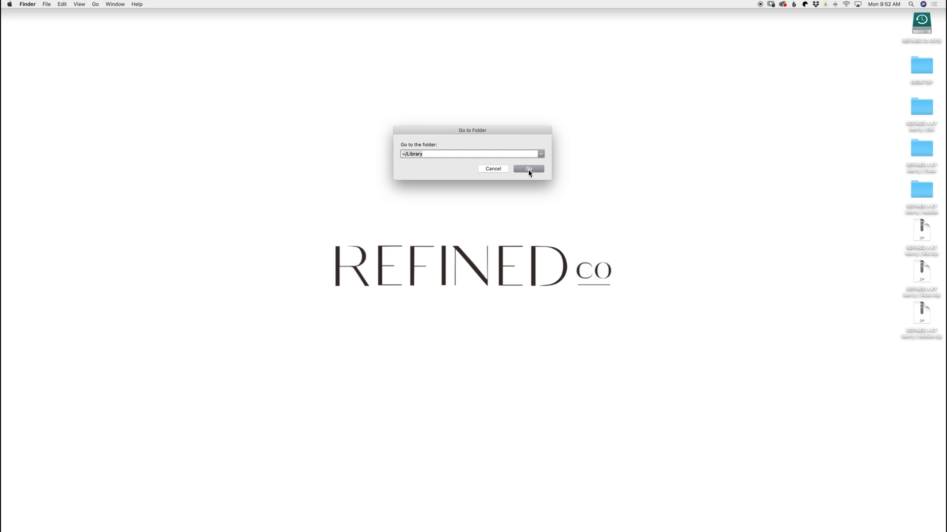
click(528, 168)
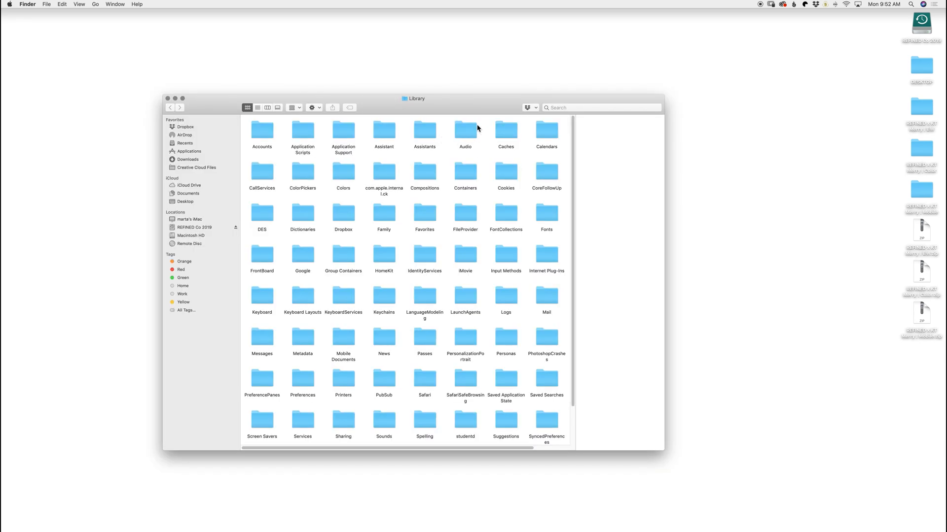
mouse_move(372, 160)
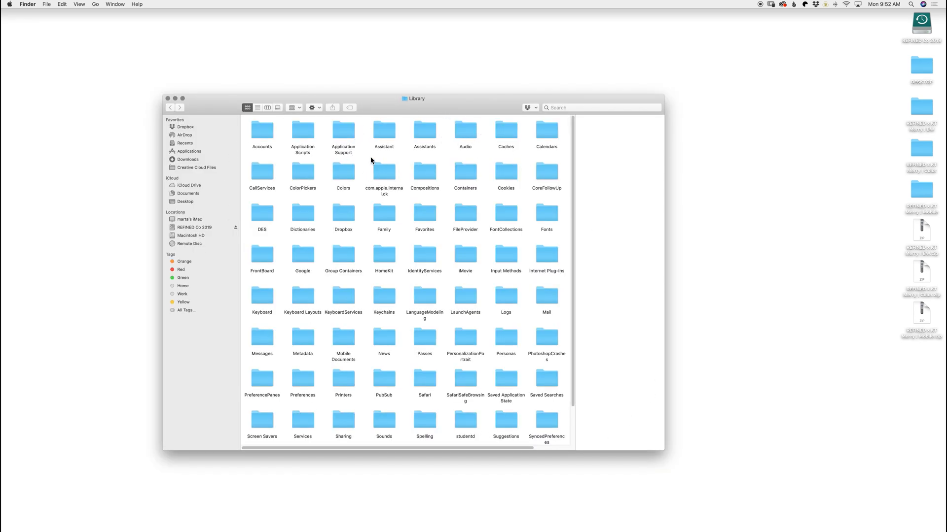
mouse_move(343, 133)
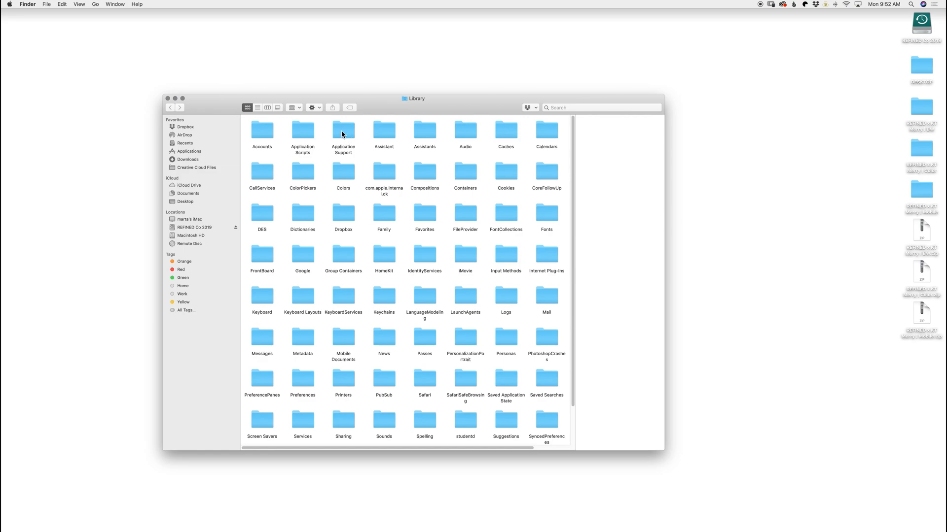
Drill into Application Support > Adobe > CameraRaw > Settings
double_click(343, 131)
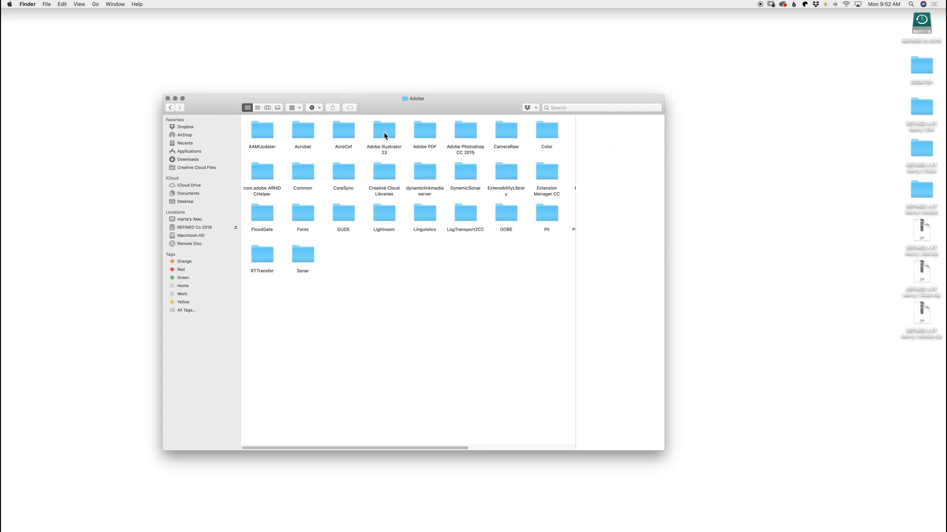
click(505, 130)
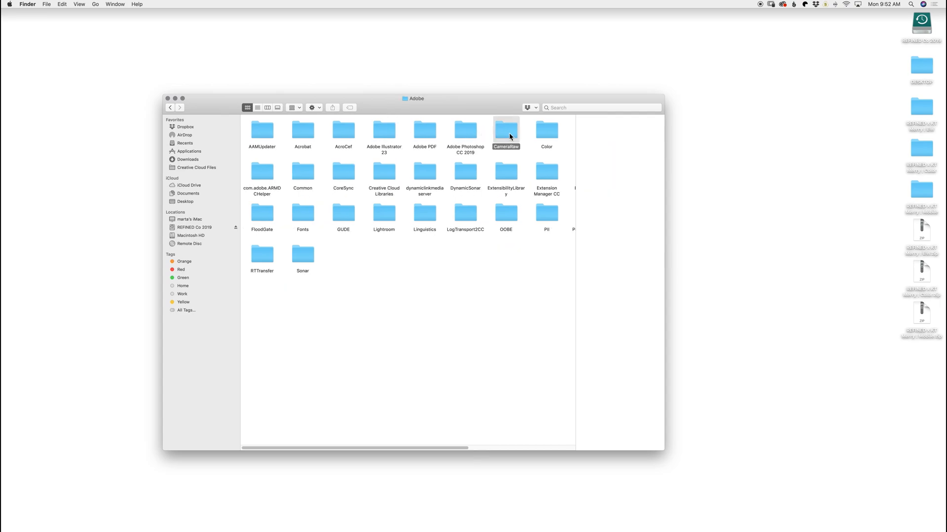
double_click(506, 132)
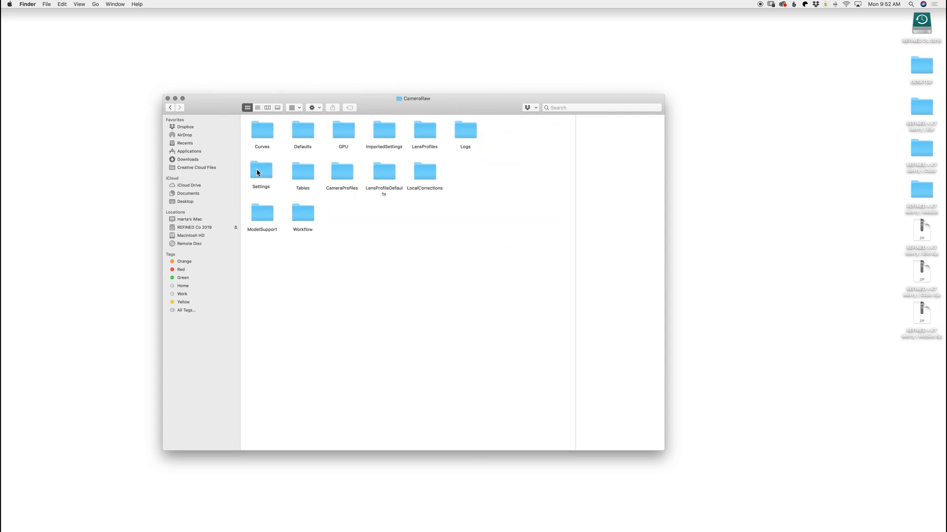
double_click(260, 170)
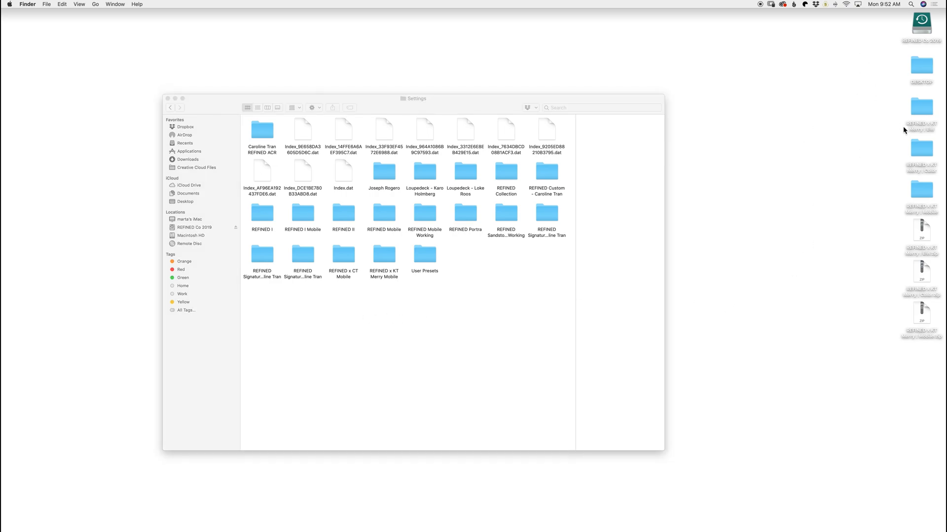
mouse_move(920, 108)
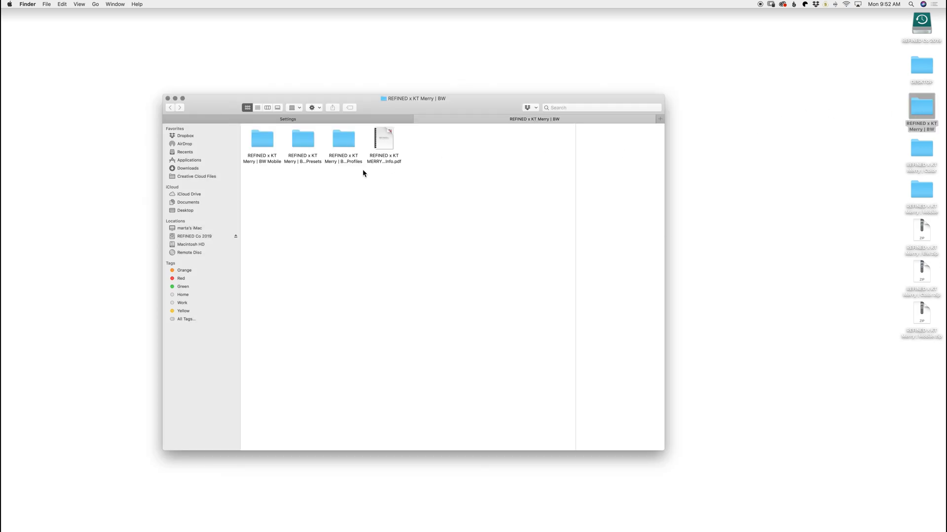
Copy the KT Merry BW and Color Presets and Profiles folders into Settings
click(342, 138)
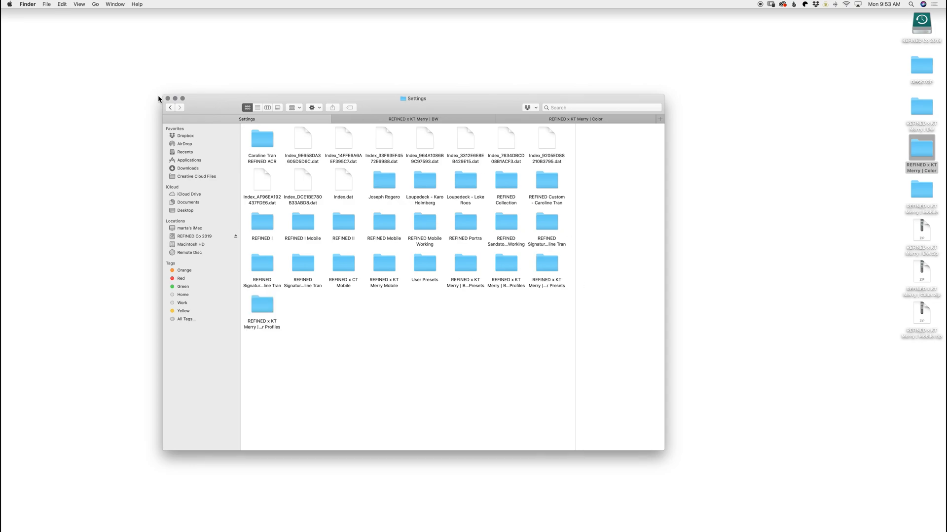
mouse_move(171, 102)
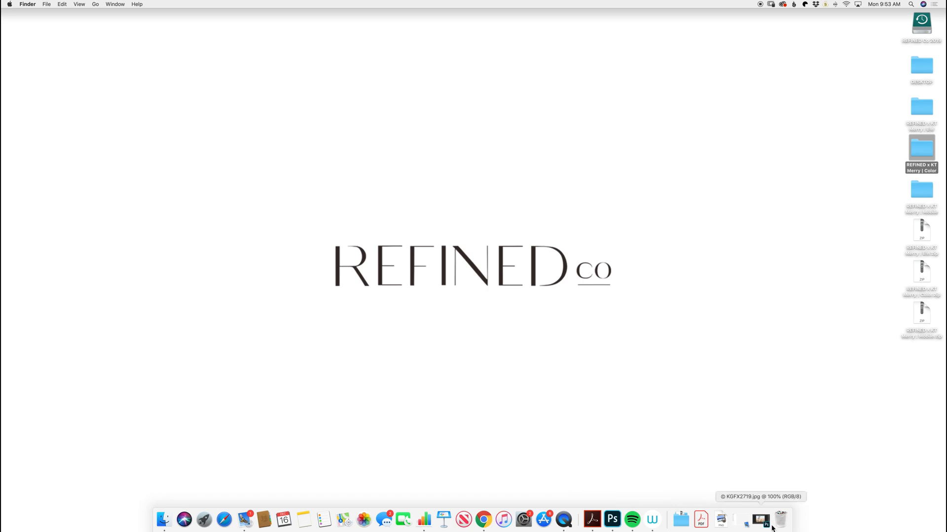
Switch back to Photoshop and launch Camera Raw Filter on the wheat field photo
click(612, 519)
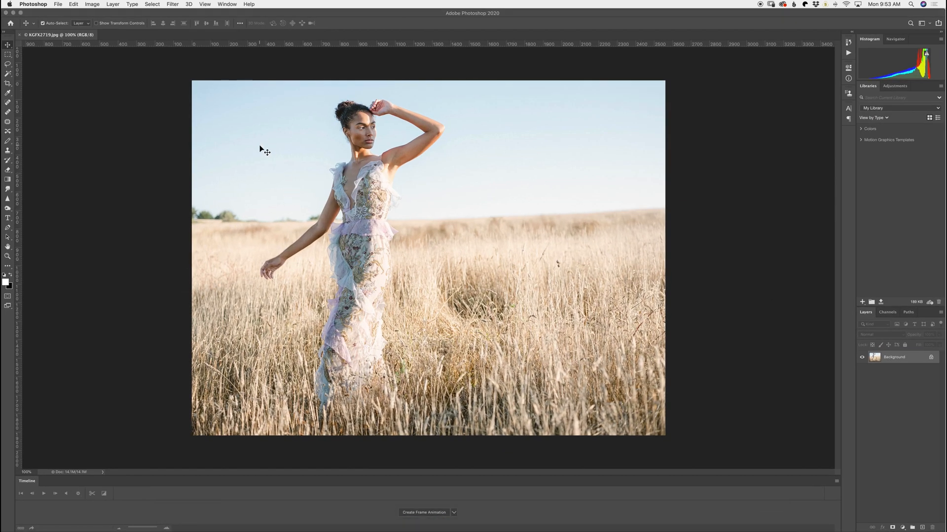
mouse_move(171, 4)
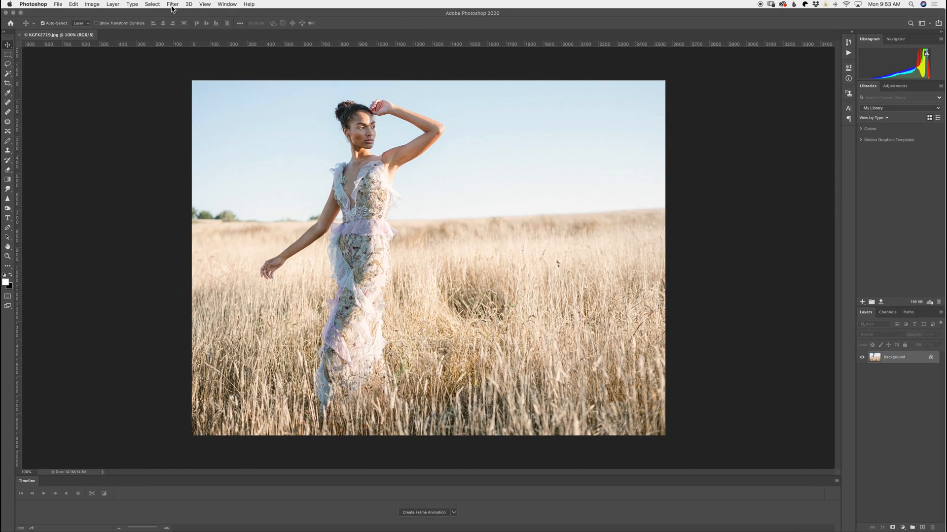
click(171, 4)
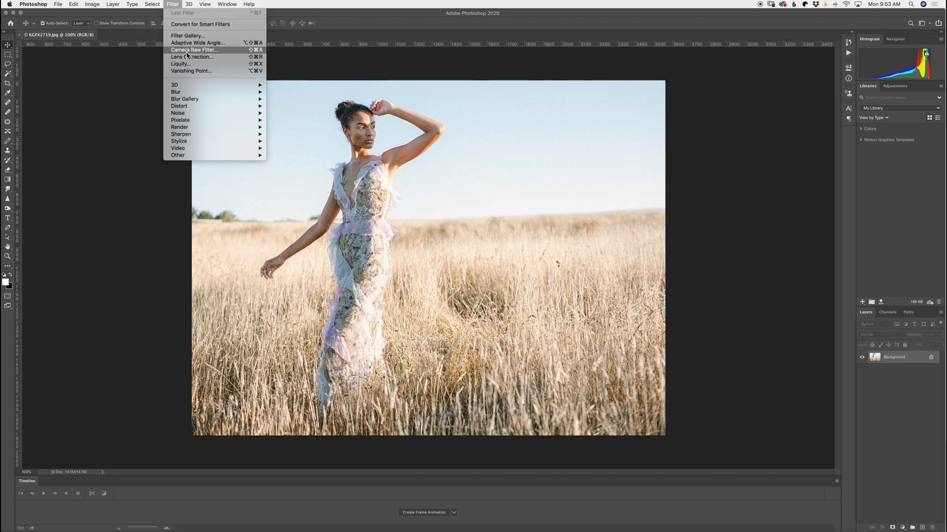
click(193, 49)
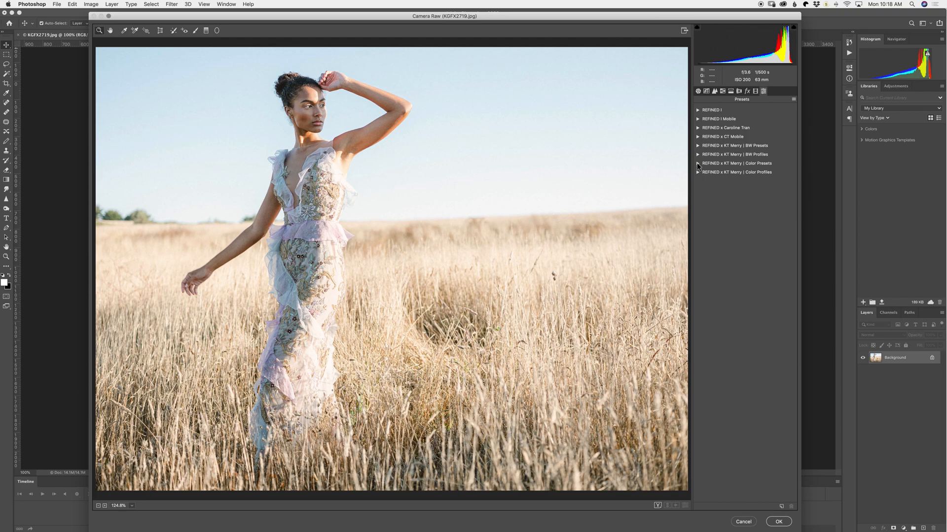
Expand the REFINED x KT Merry Color Presets and Color Profiles groups
click(698, 163)
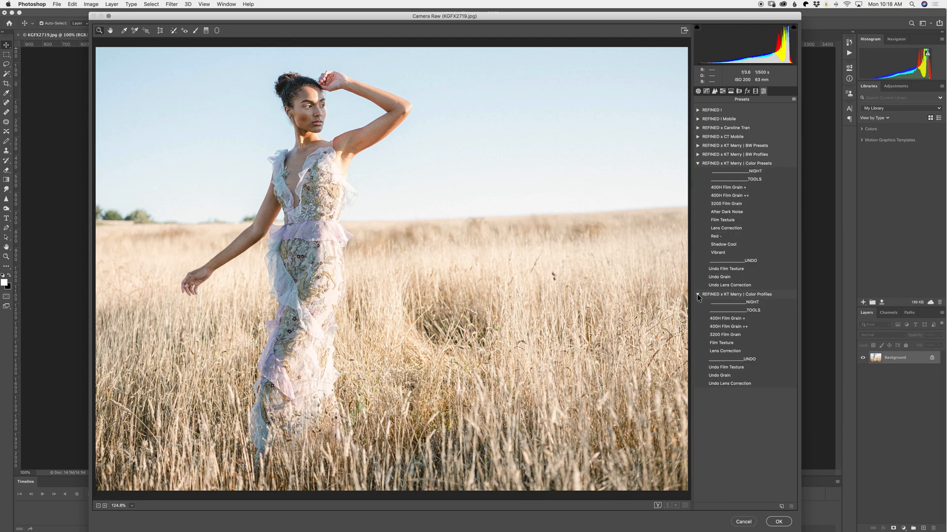
mouse_move(745, 168)
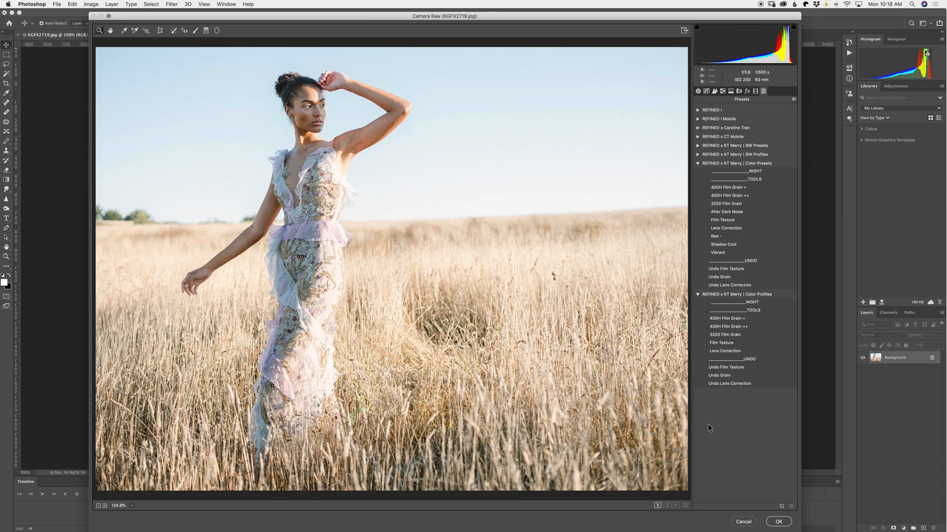
mouse_move(715, 427)
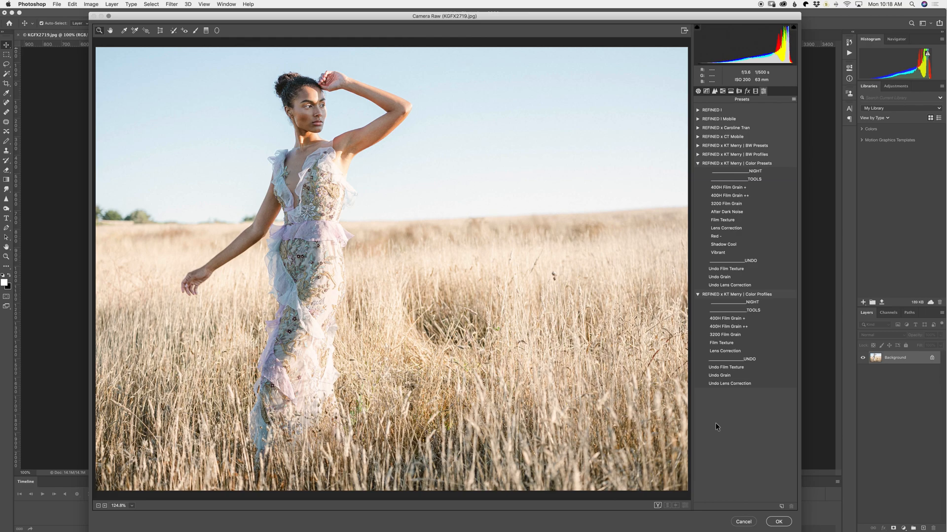
mouse_move(720, 427)
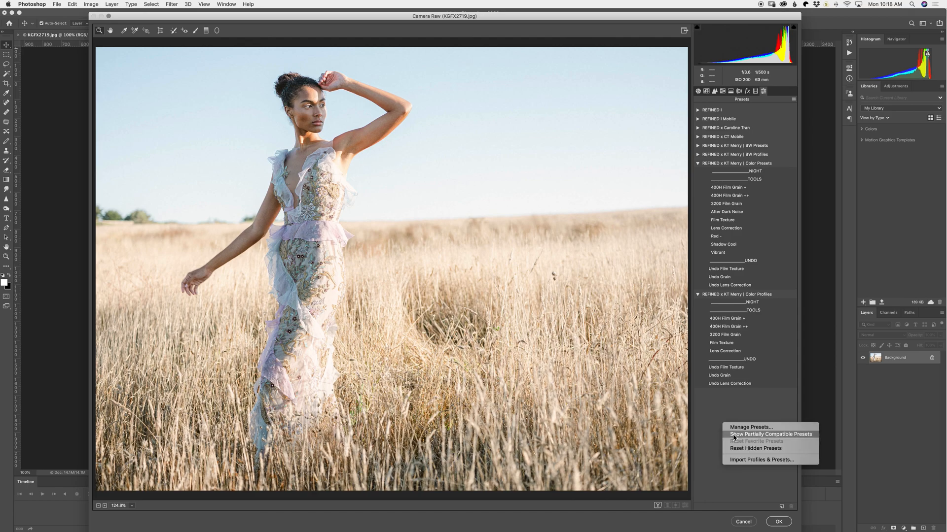
Show partially compatible presets, preview the first and fourth Fuji 400H looks, revert, and close Camera Raw
click(770, 433)
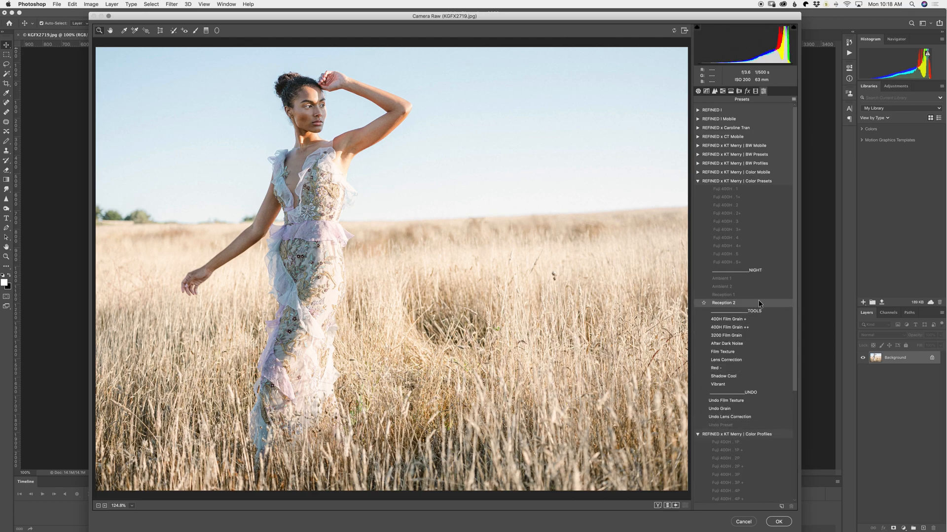
click(727, 245)
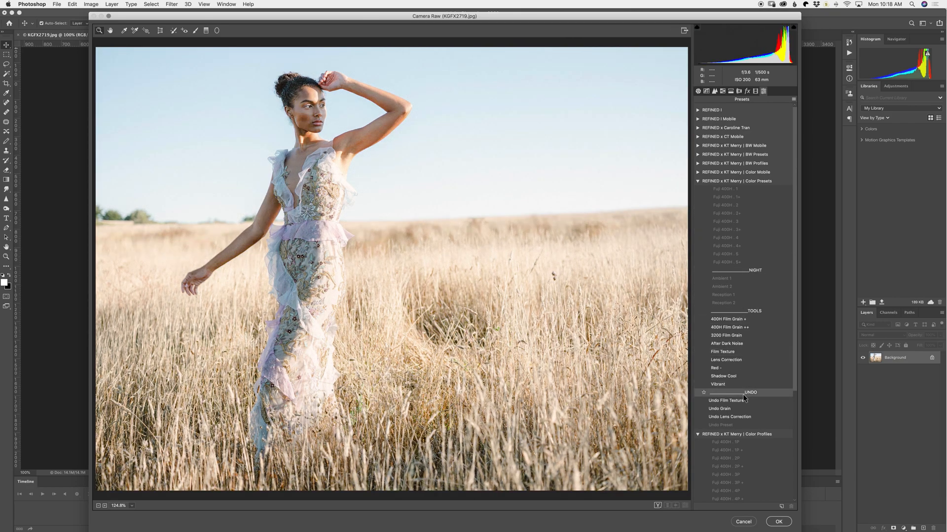
click(727, 188)
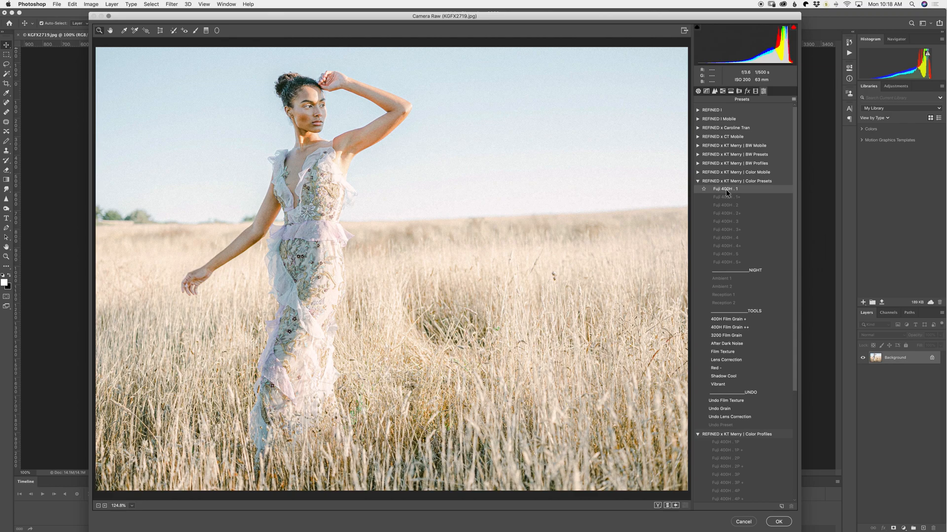
click(727, 238)
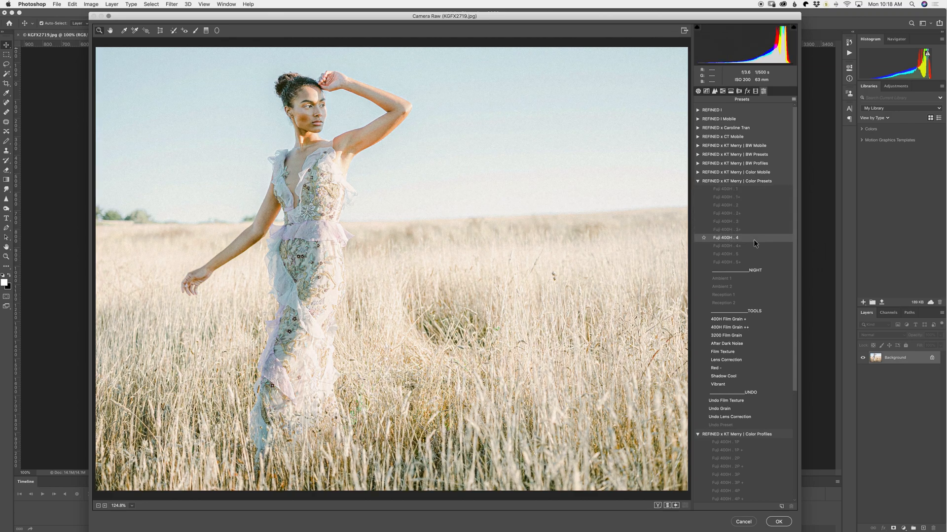
click(727, 263)
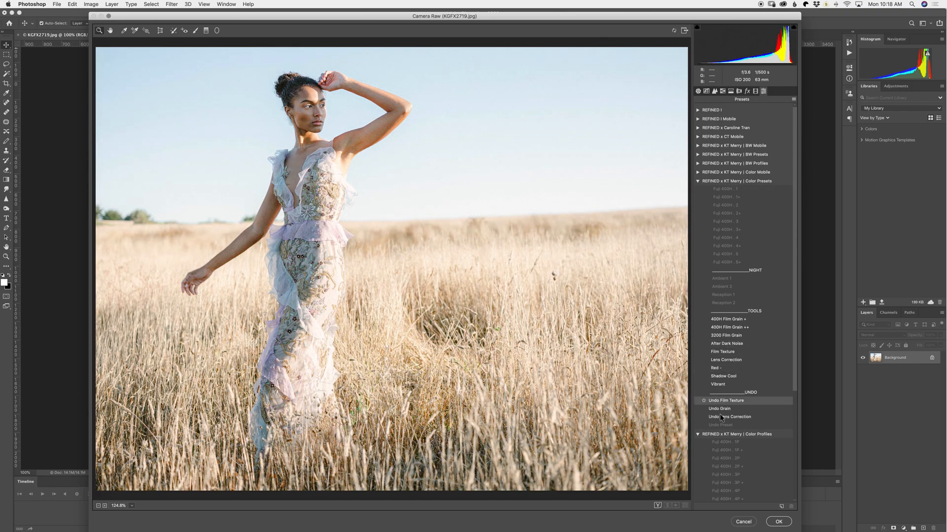
click(778, 521)
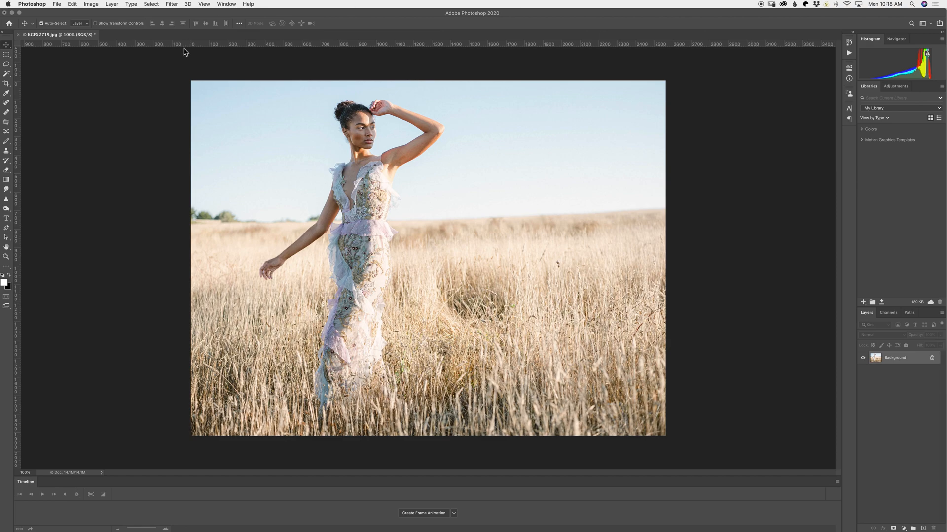
Open the raw newborn photo DSC_2888.NEF into Camera Raw
click(57, 3)
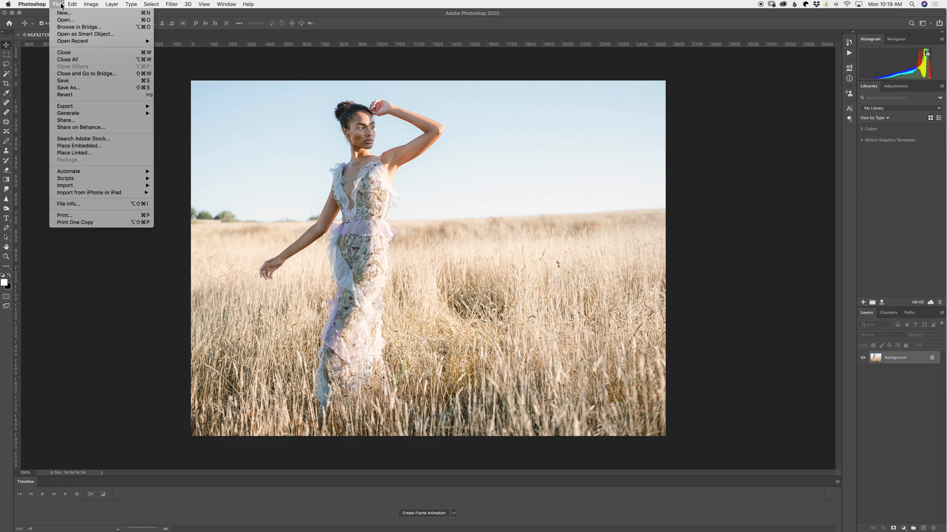
click(65, 20)
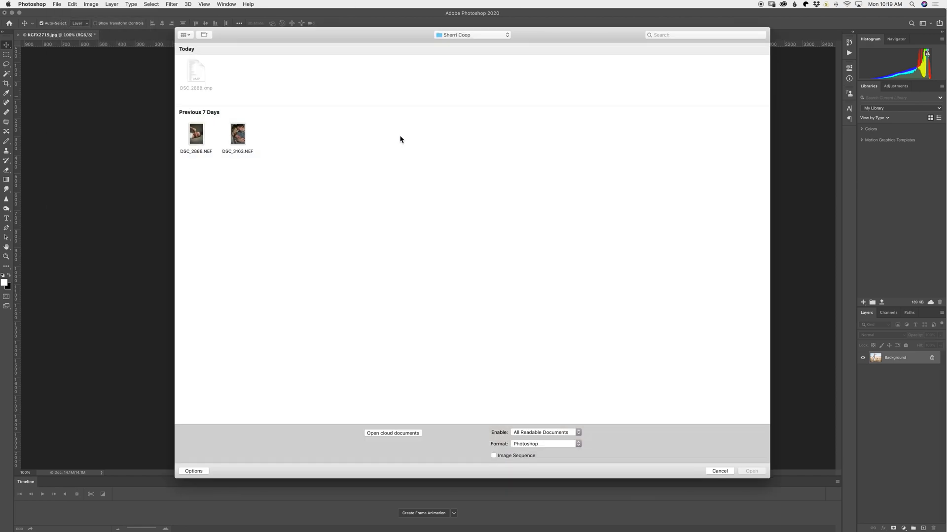
click(195, 133)
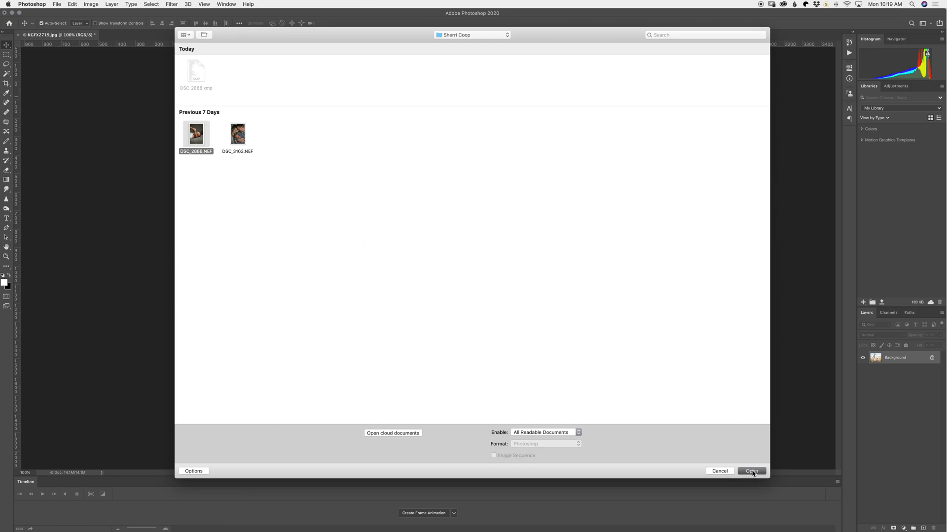
click(751, 471)
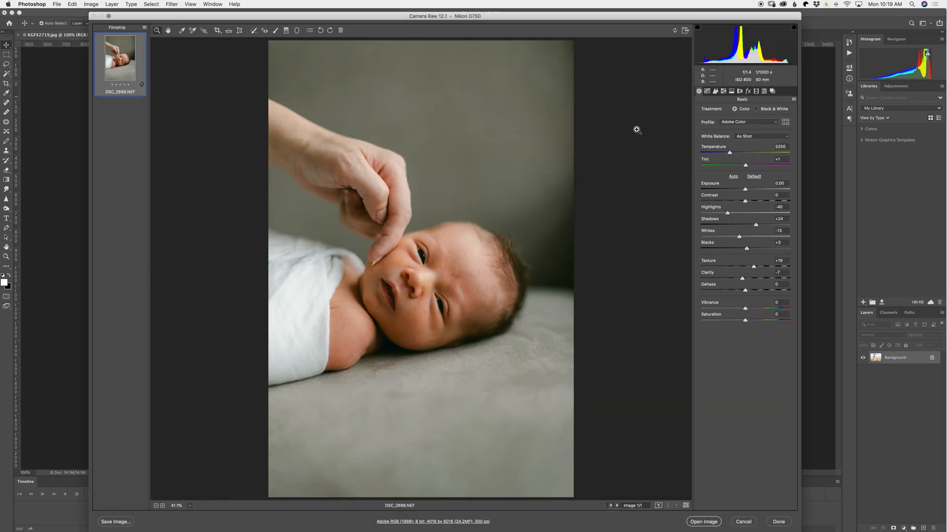
mouse_move(757, 116)
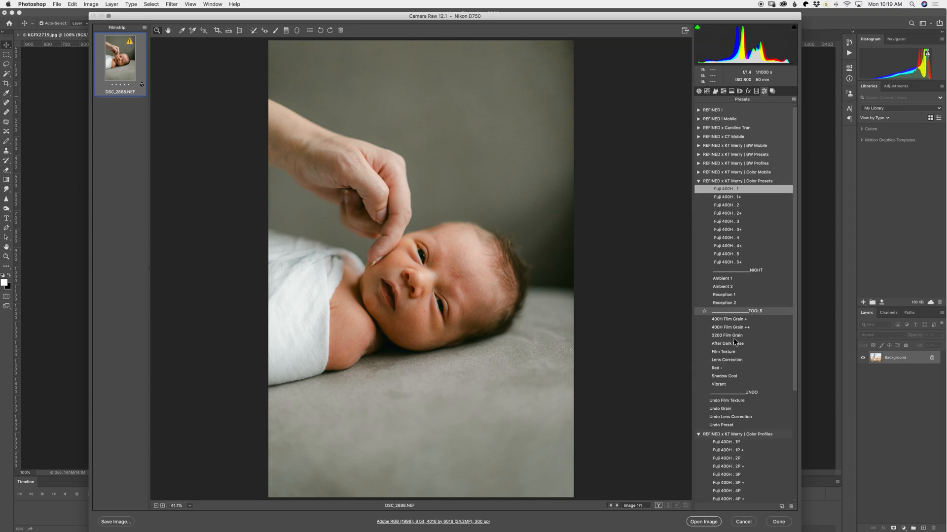
Preview Fuji 400H presets on the newborn photo, settling on the first one
click(727, 205)
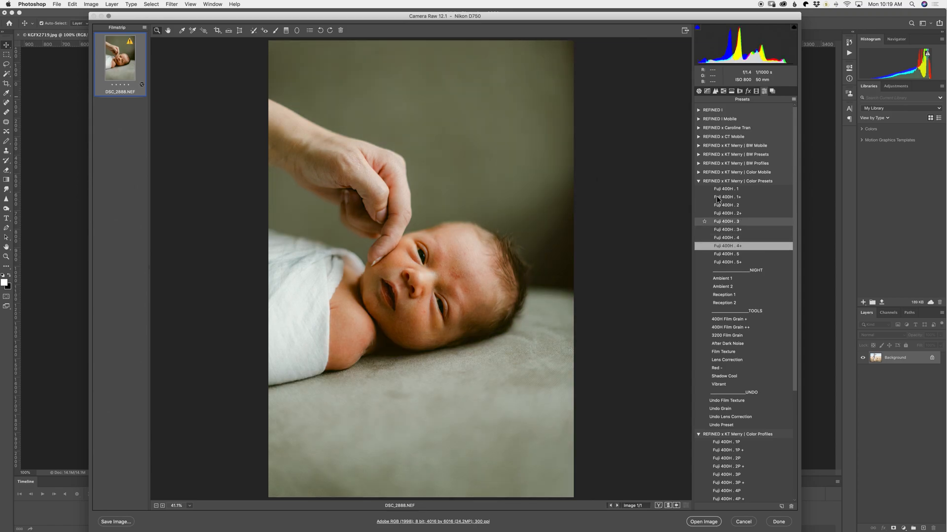
click(724, 188)
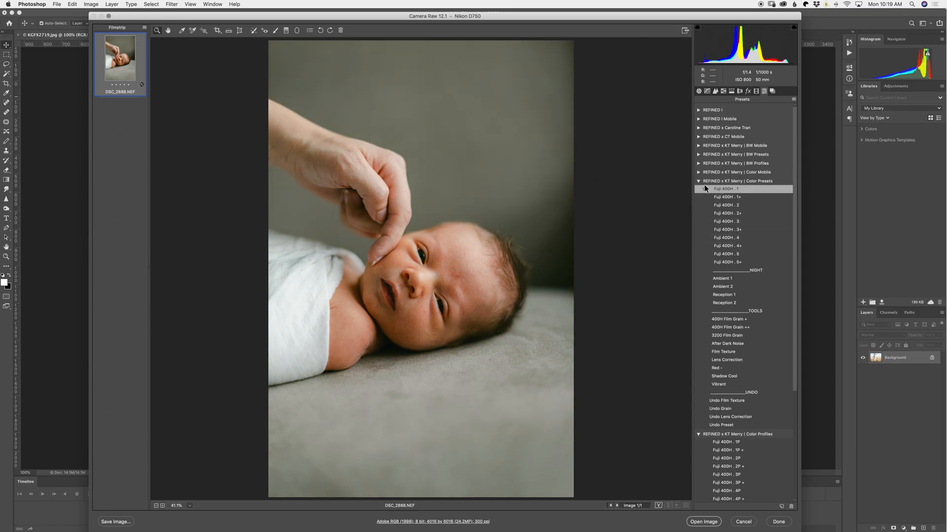